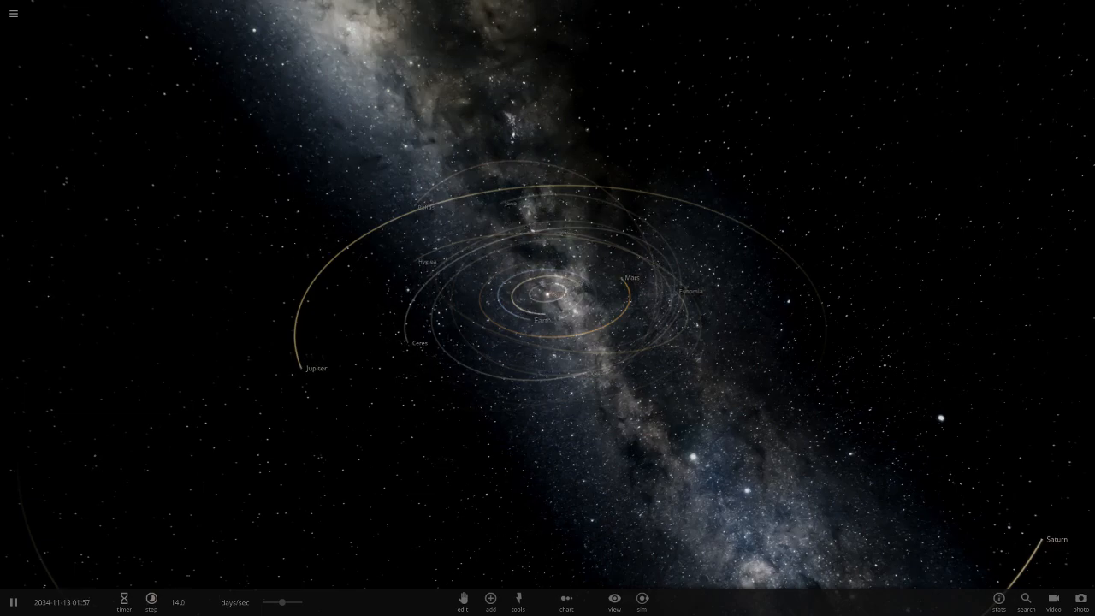
- Open the saved-simulation browser from the main menu and search for 'fin'
{"action": "left_click", "coordinate": [12, 14]}
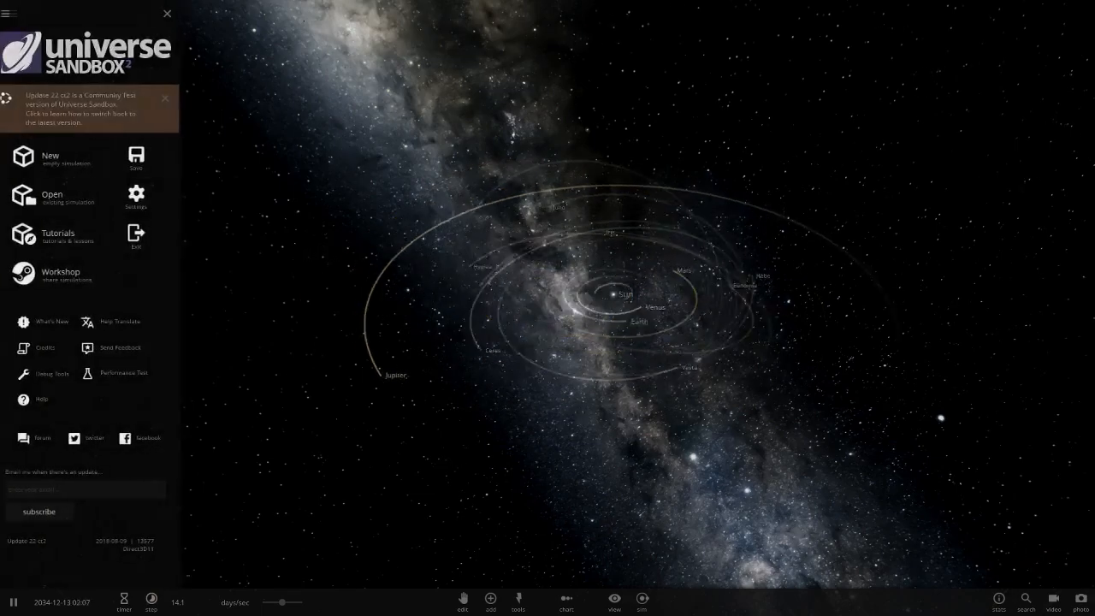
{"action": "left_click", "coordinate": [51, 197]}
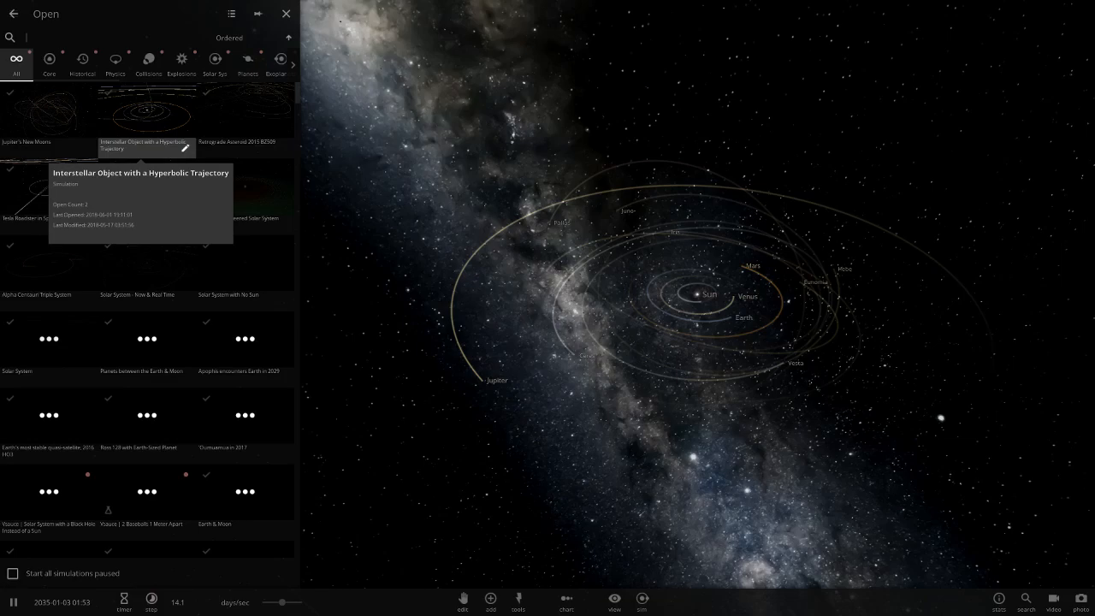
{"action": "type", "text": "fin"}
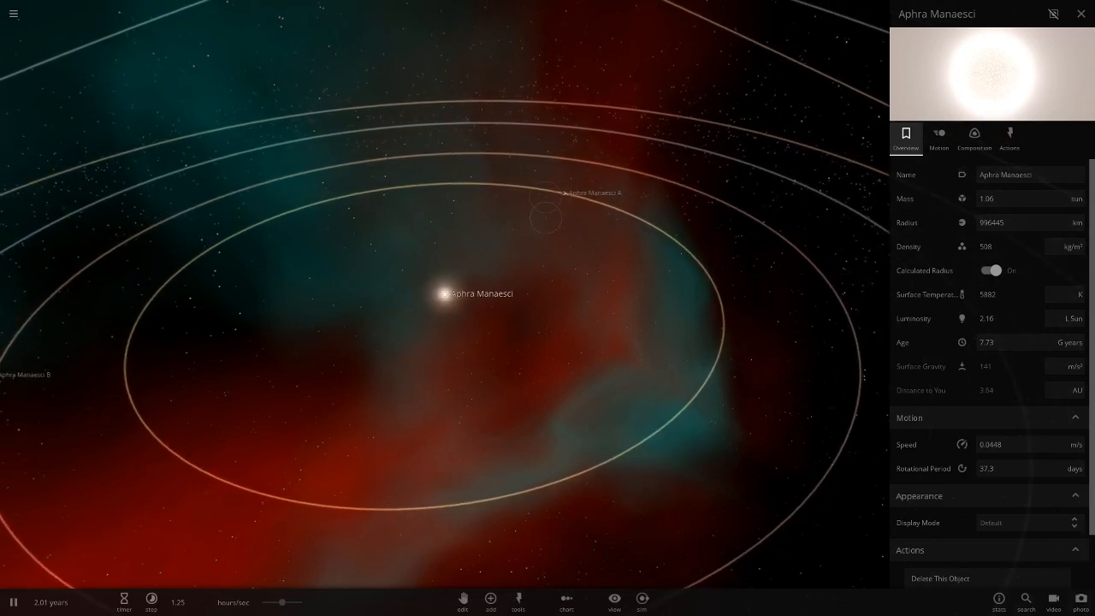
- Select planet Aphra Manaesci A to show its Overview properties
{"action": "left_click", "coordinate": [560, 193]}
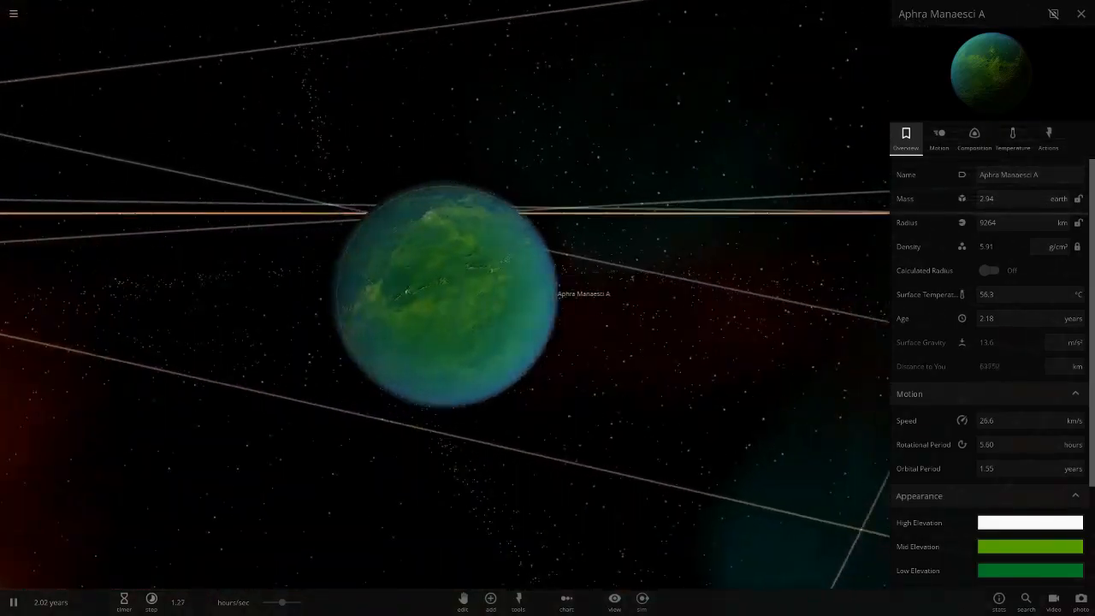
- View planet A's temperature and atmosphere, close its panel, and select moon Aphra Manaesci AB
{"action": "left_click", "coordinate": [1012, 137]}
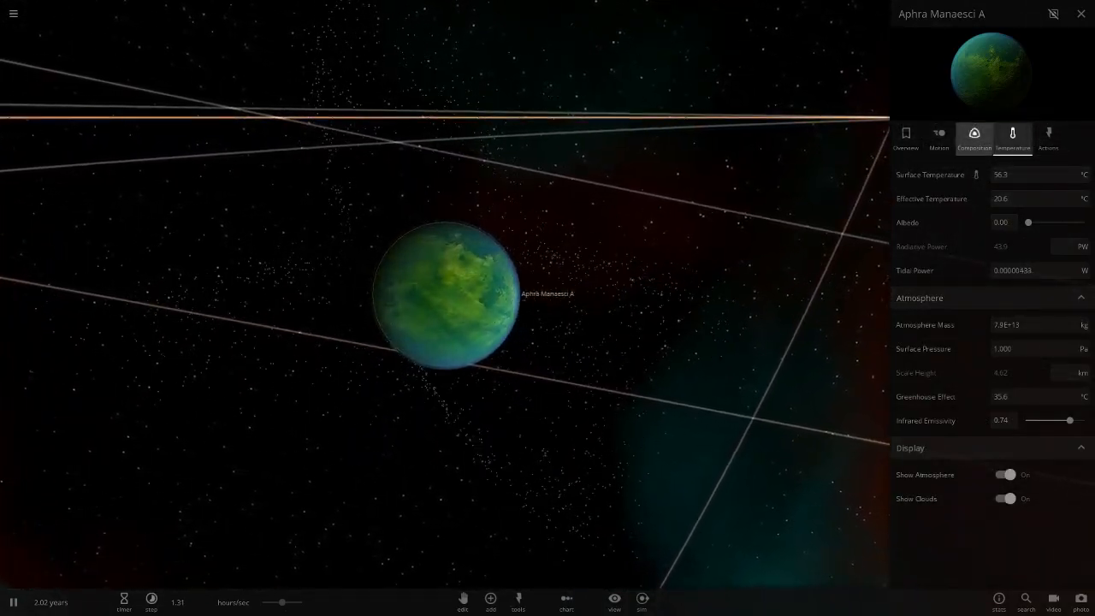
{"action": "left_click", "coordinate": [1081, 12]}
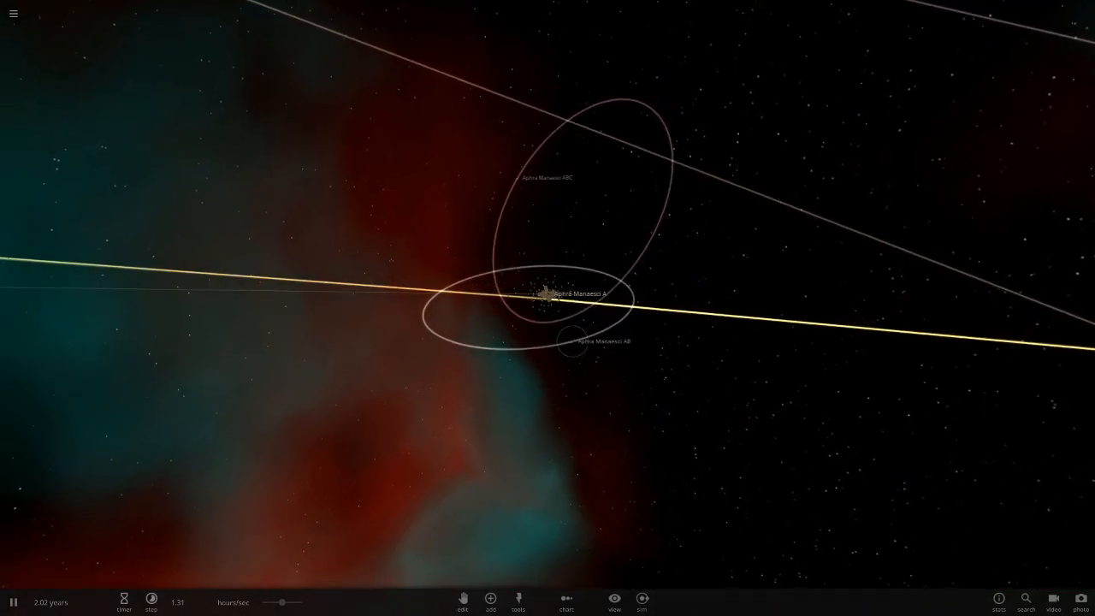
{"action": "left_click", "coordinate": [569, 342]}
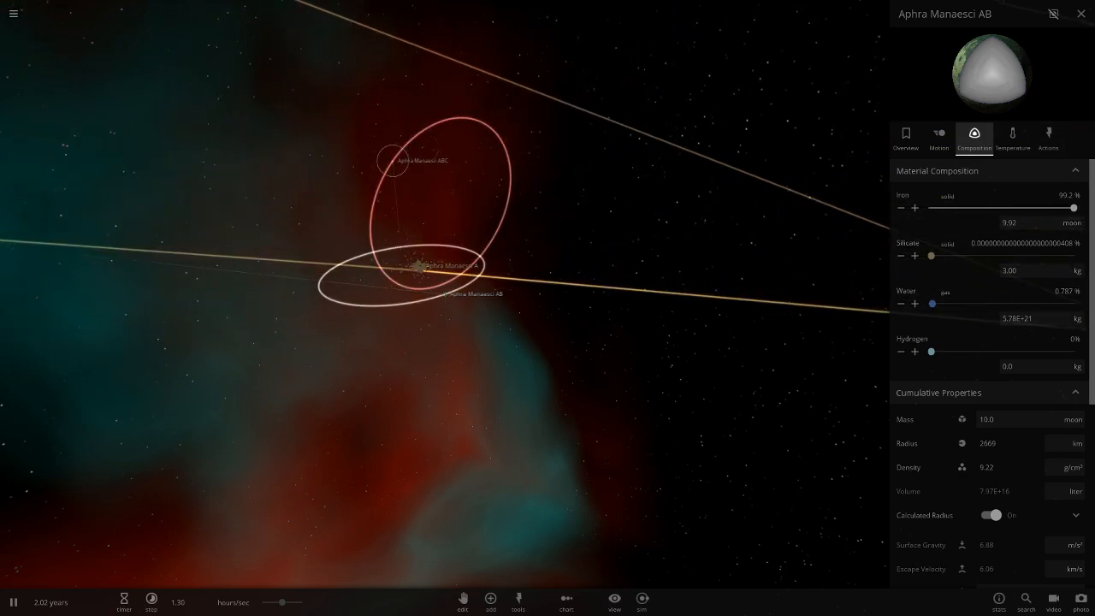
- Focus moon ABC, recheck planet A's overview, then return to ABC and zoom out
{"action": "left_click", "coordinate": [392, 160]}
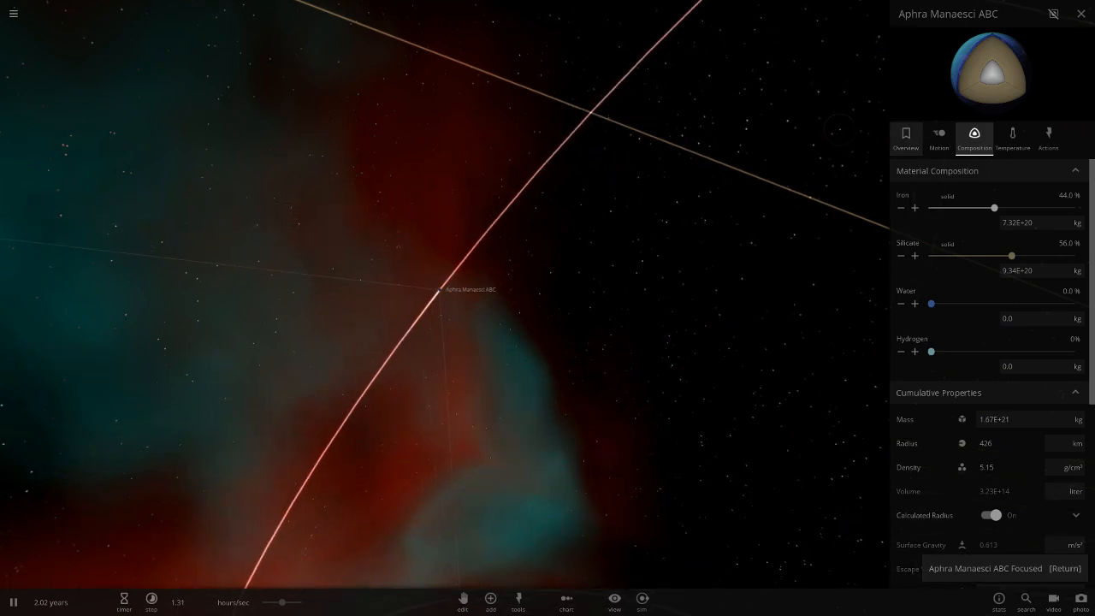
{"action": "left_click", "coordinate": [905, 137]}
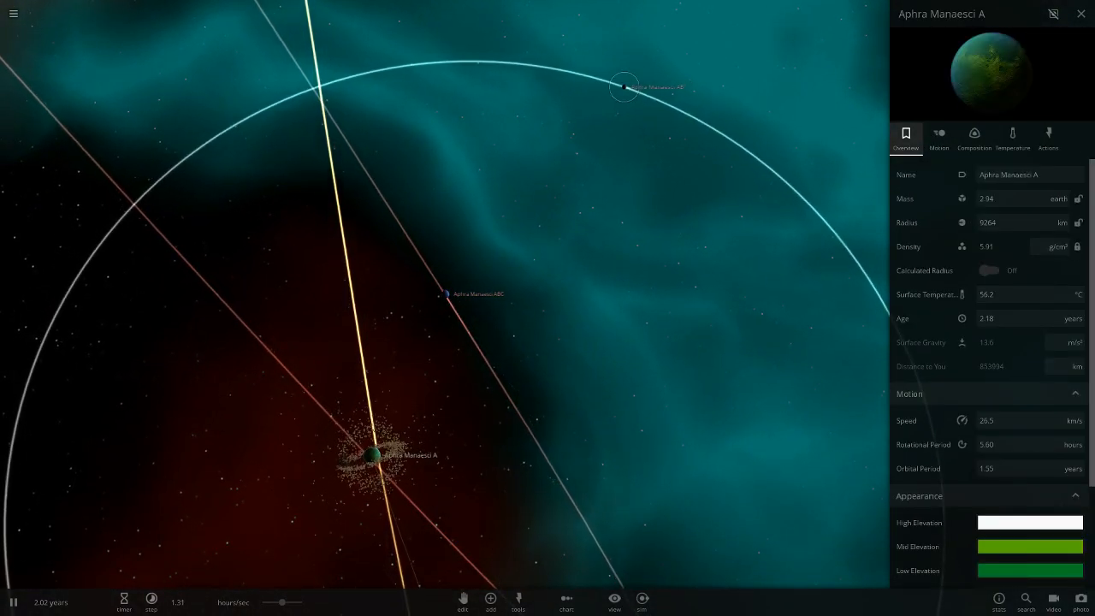
{"action": "left_click", "coordinate": [445, 293]}
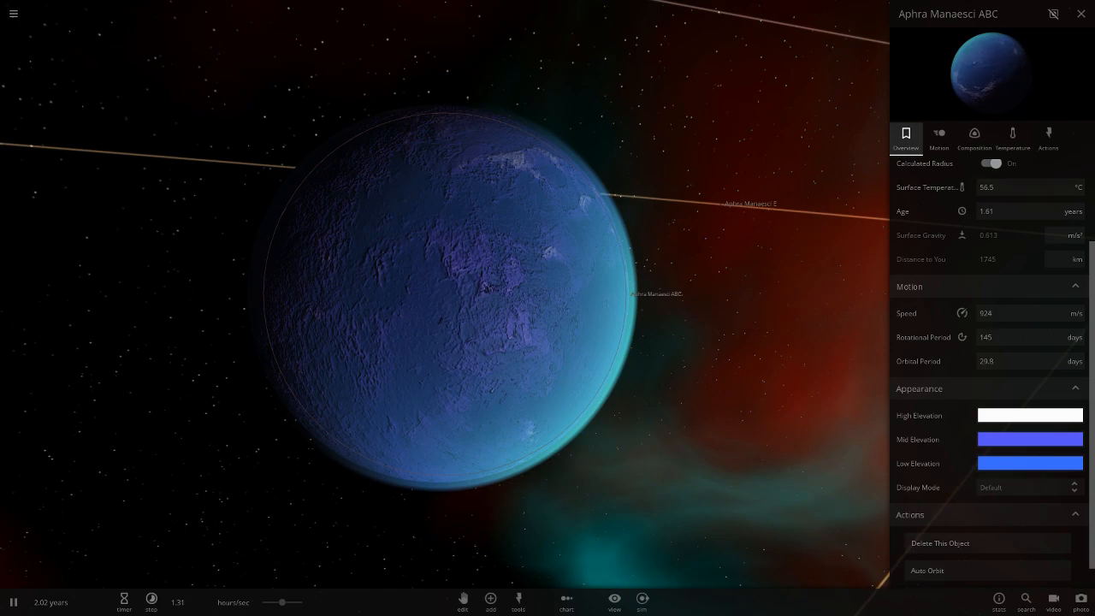
{"action": "scroll", "scroll_direction": "down", "scroll_amount": 3}
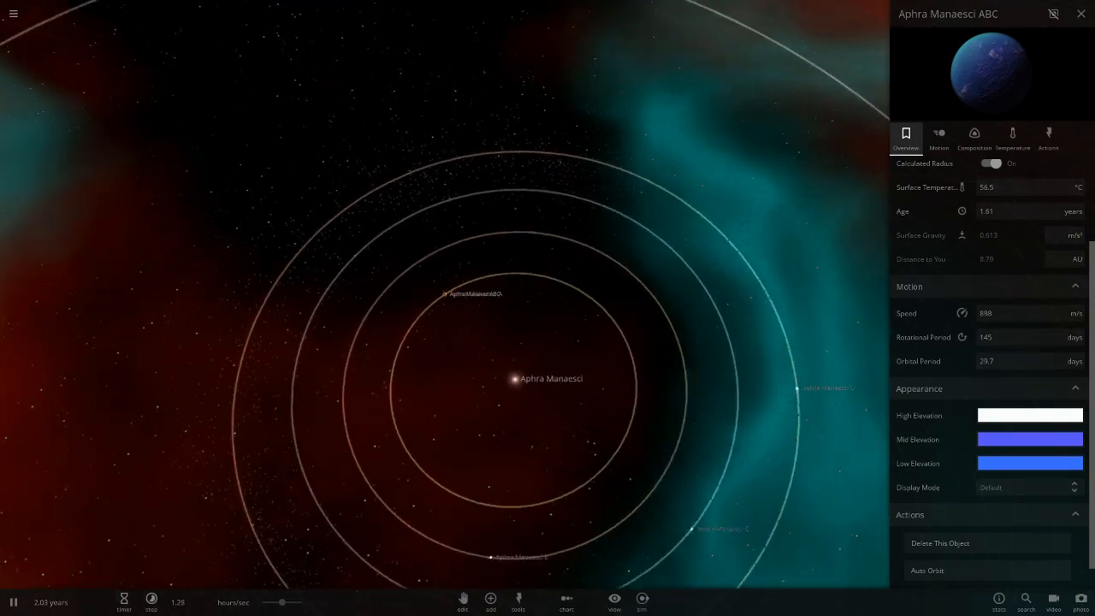
- Inspect moon Aphra Manaesci BC, then select brown planet Aphra Manaesci C
{"action": "left_click", "coordinate": [485, 524]}
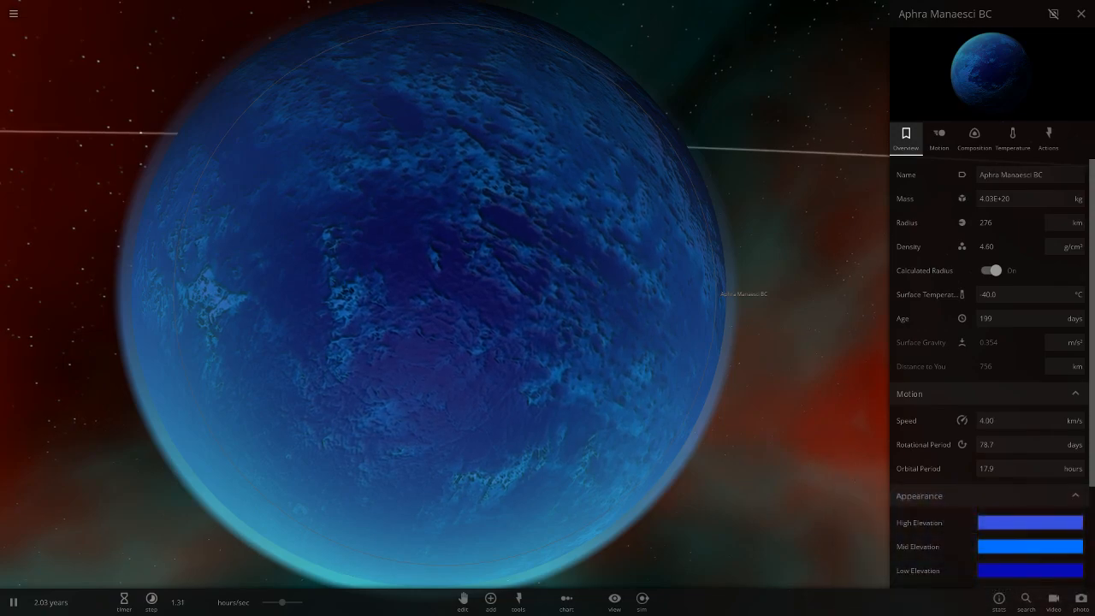
{"action": "left_click", "coordinate": [1031, 522]}
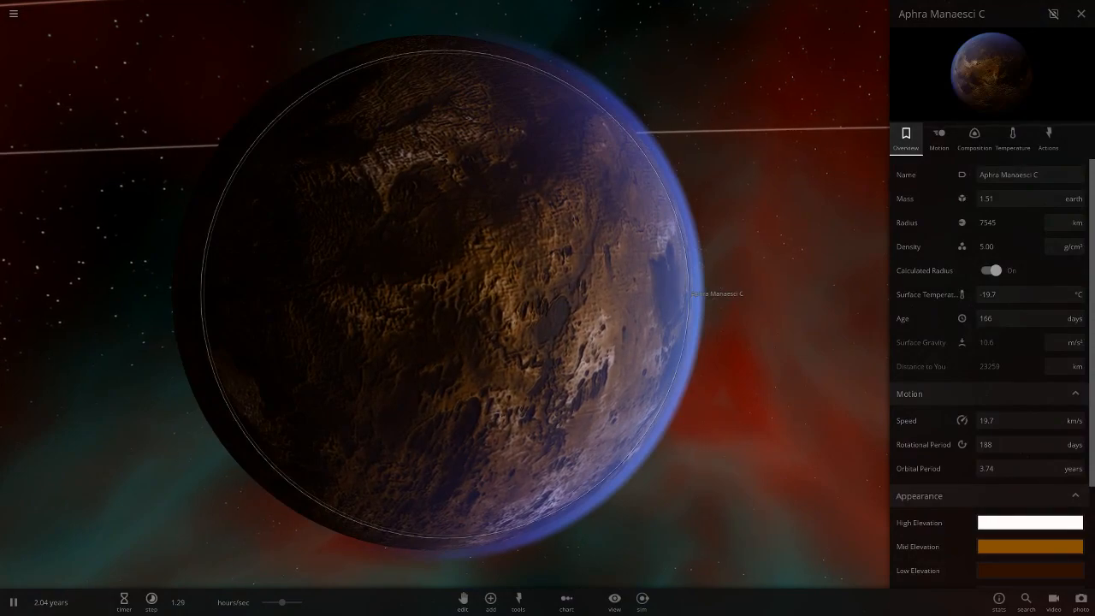
- Zoom out and select purple planet Aphra Manaesci D
{"action": "scroll", "scroll_direction": "down", "scroll_amount": 3}
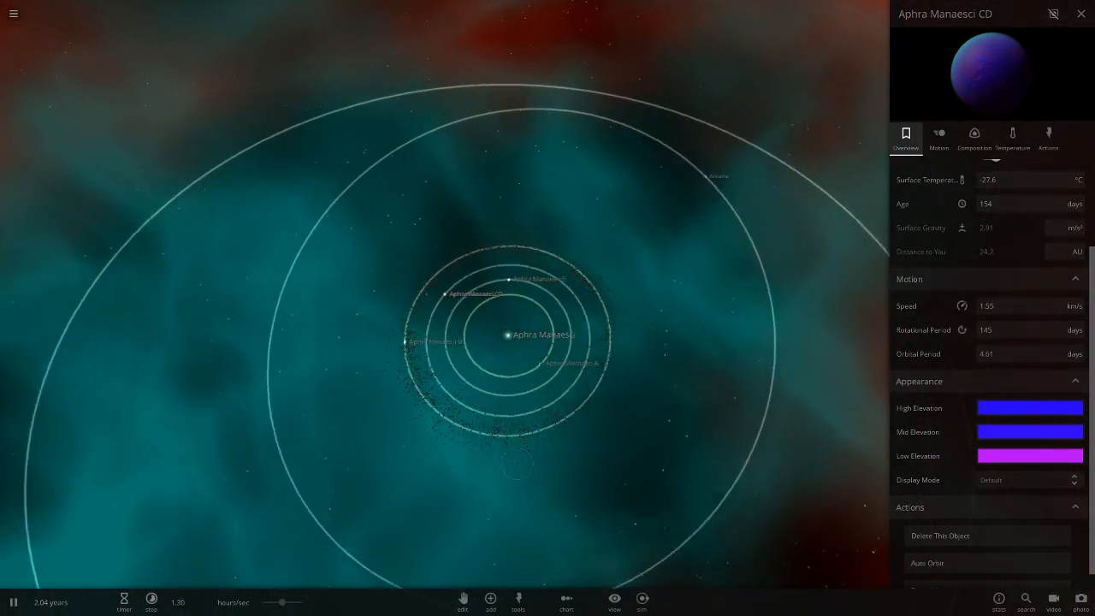
{"action": "left_click", "coordinate": [386, 364]}
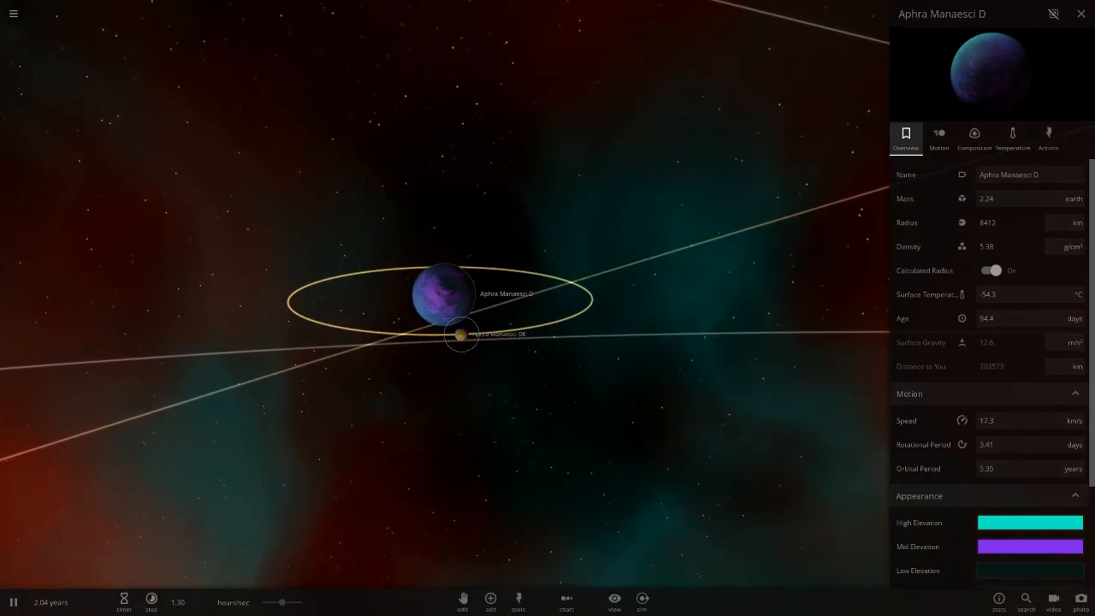
- Inspect moon Aphra Manaesci DE, then show Rotano's temperature and atmosphere details
{"action": "left_click", "coordinate": [461, 333]}
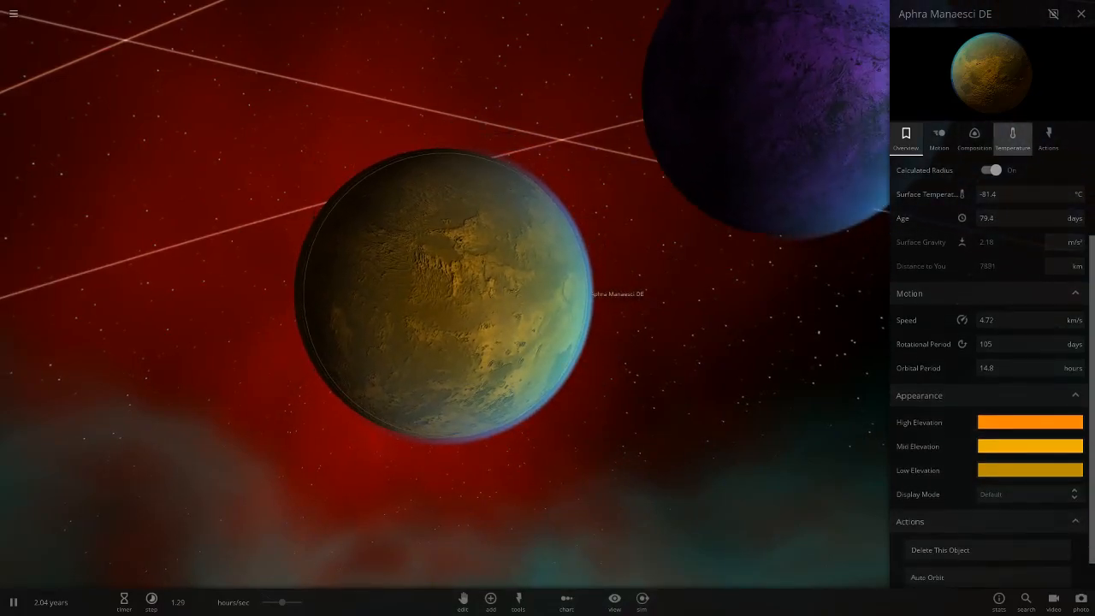
{"action": "left_click", "coordinate": [1012, 137]}
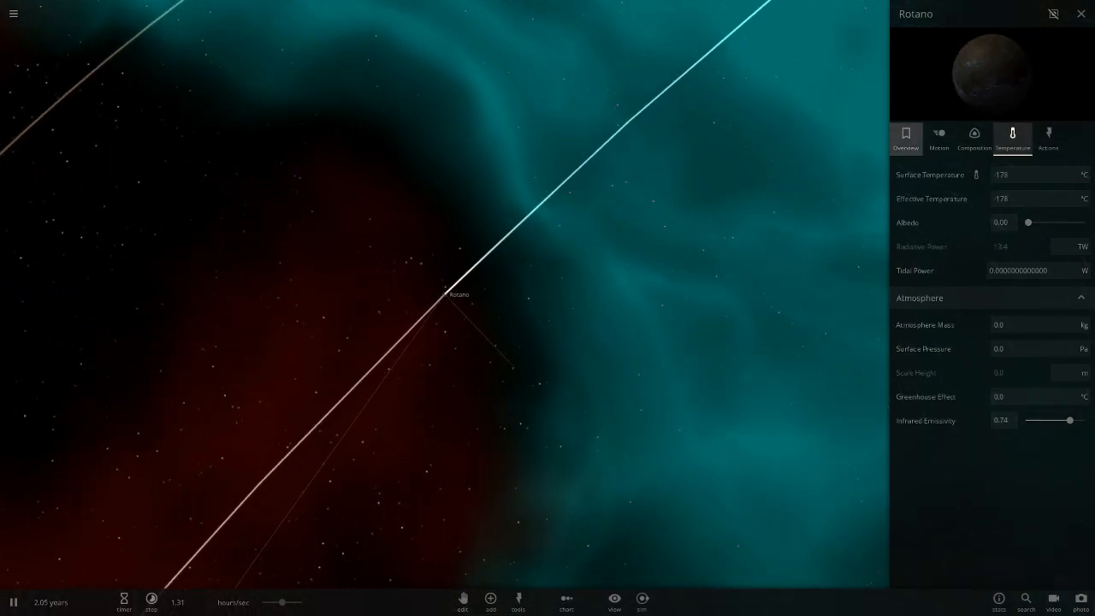
- Show Rotano's overview and search the object catalogue for 'kepl'
{"action": "left_click", "coordinate": [906, 137]}
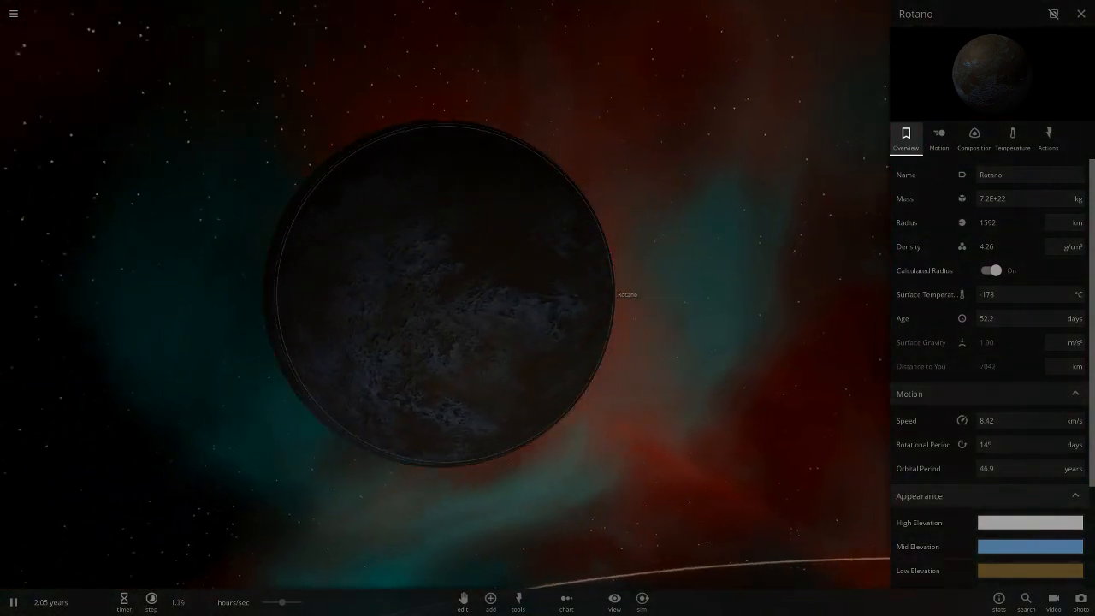
{"action": "left_click", "coordinate": [490, 598]}
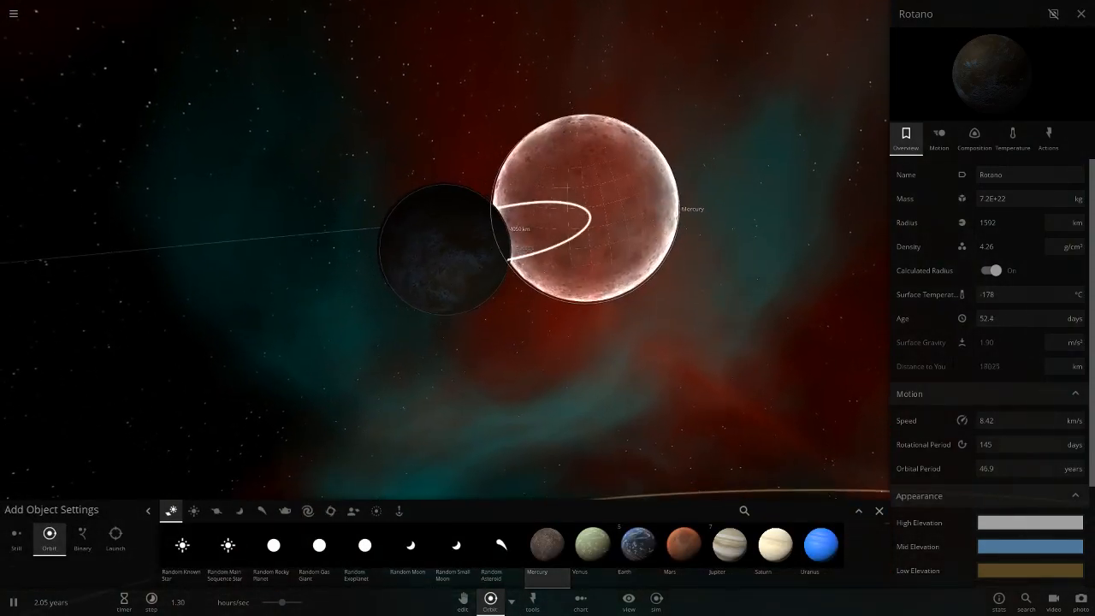
{"action": "type", "text": "kepl"}
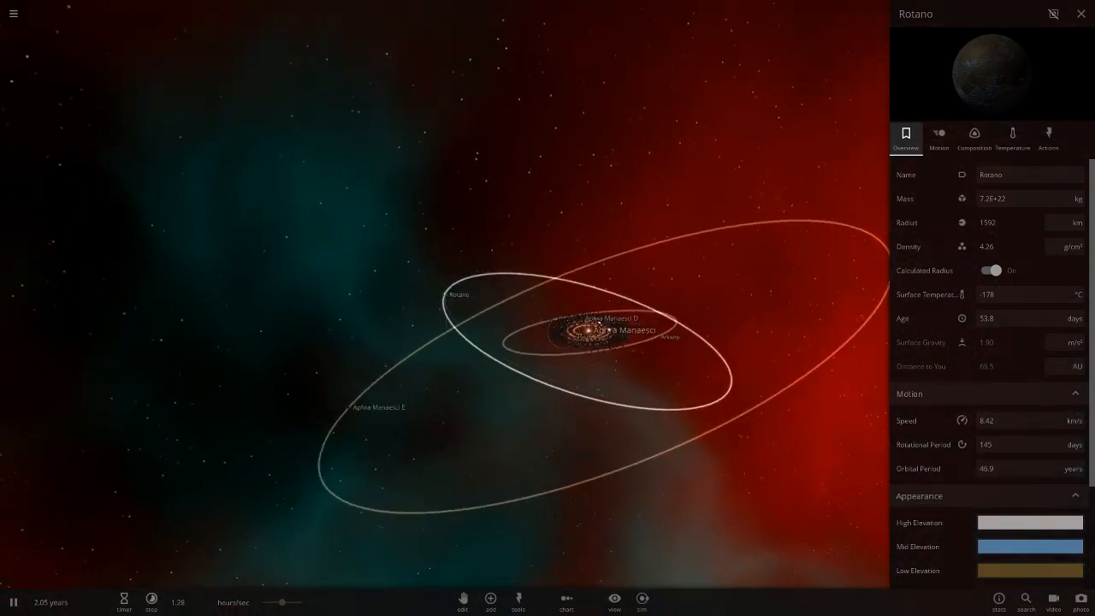
- Select Arkane, zoom in, and move on to Aphra Manaesci E
{"action": "left_click", "coordinate": [671, 328]}
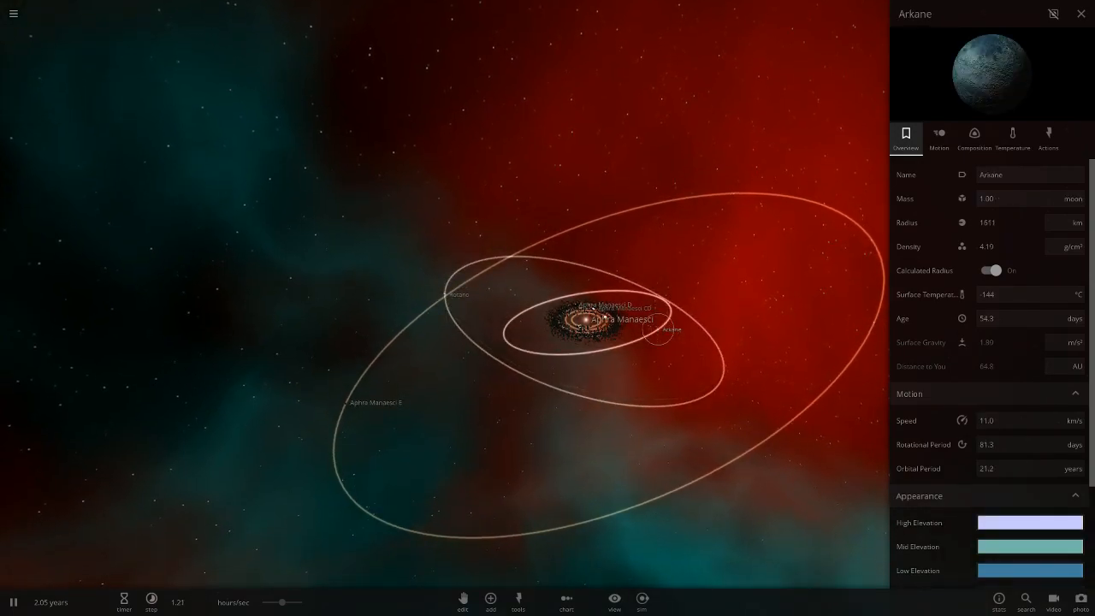
{"action": "scroll", "scroll_direction": "down", "scroll_amount": 3}
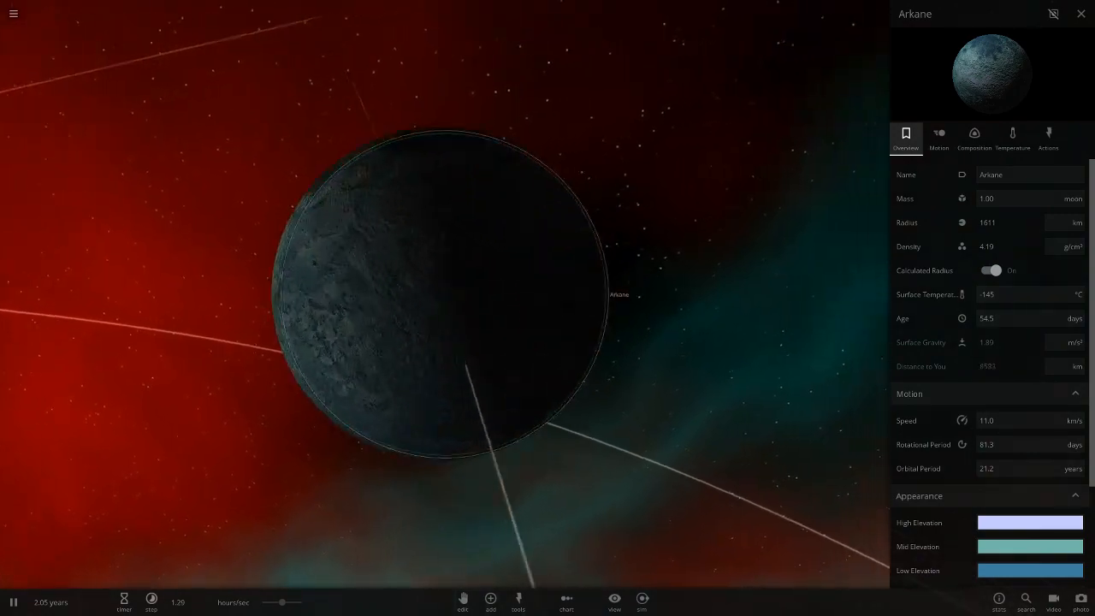
{"action": "left_click", "coordinate": [490, 599]}
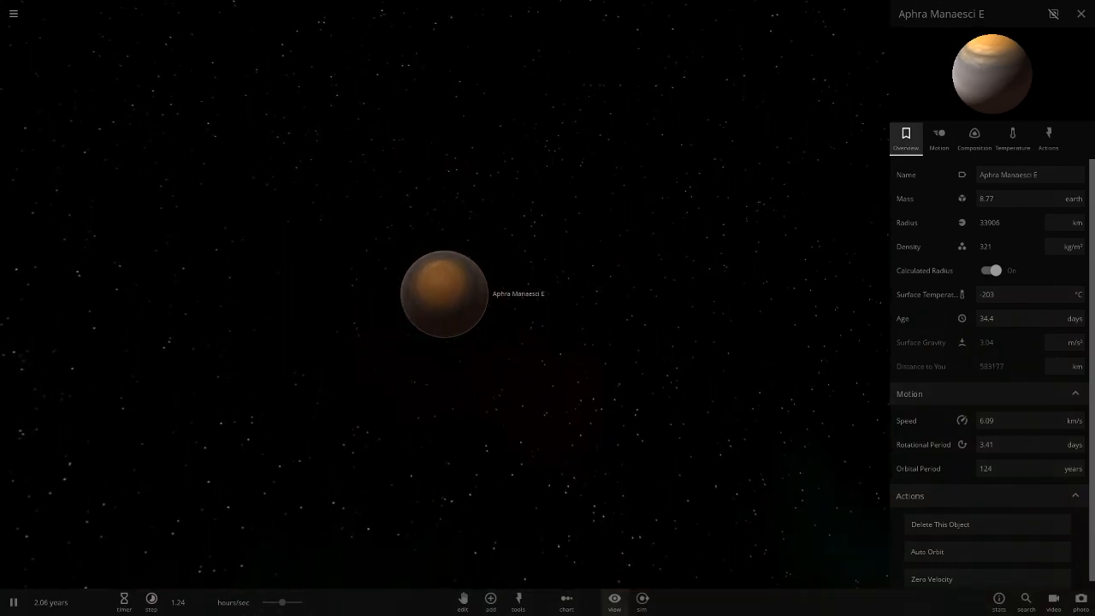
- Show the label and orbit display options, zoom out, and open the saved simulations list
{"action": "left_click", "coordinate": [613, 599]}
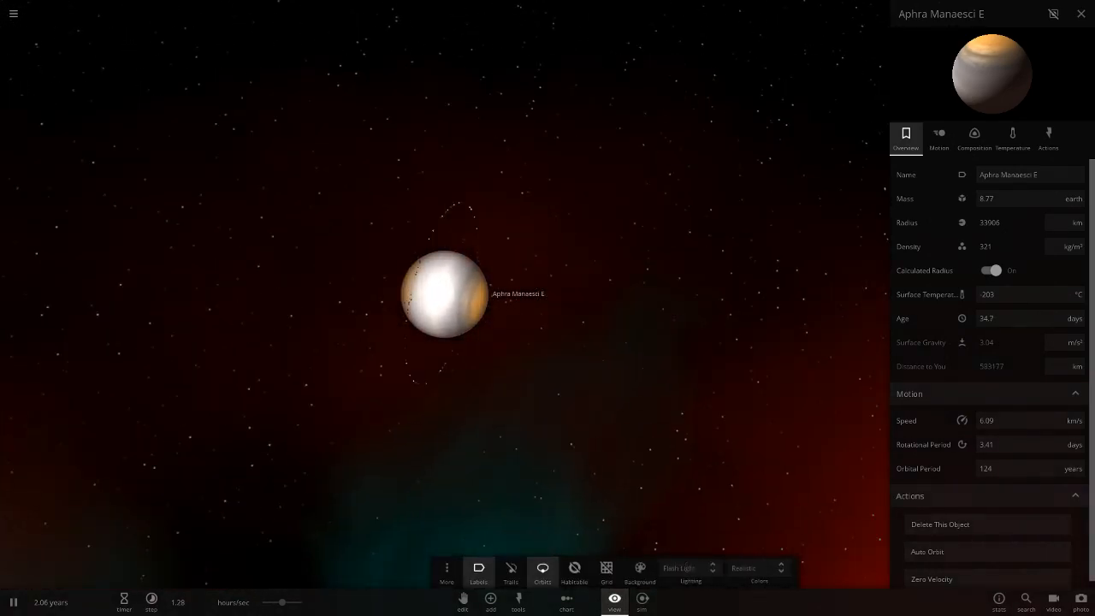
{"action": "left_click", "coordinate": [680, 567]}
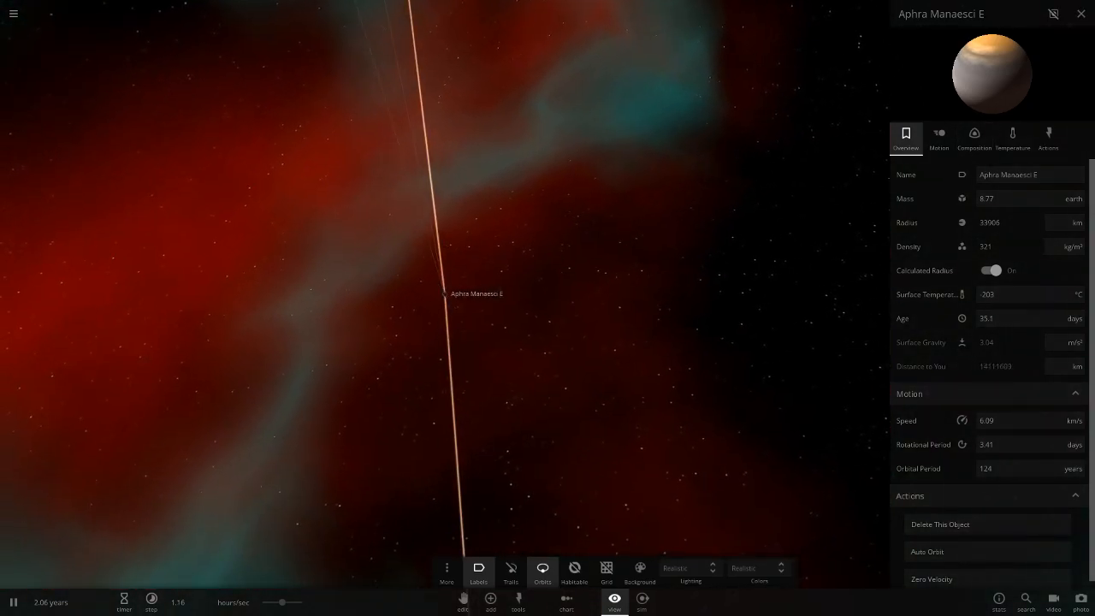
{"action": "left_click", "coordinate": [443, 292]}
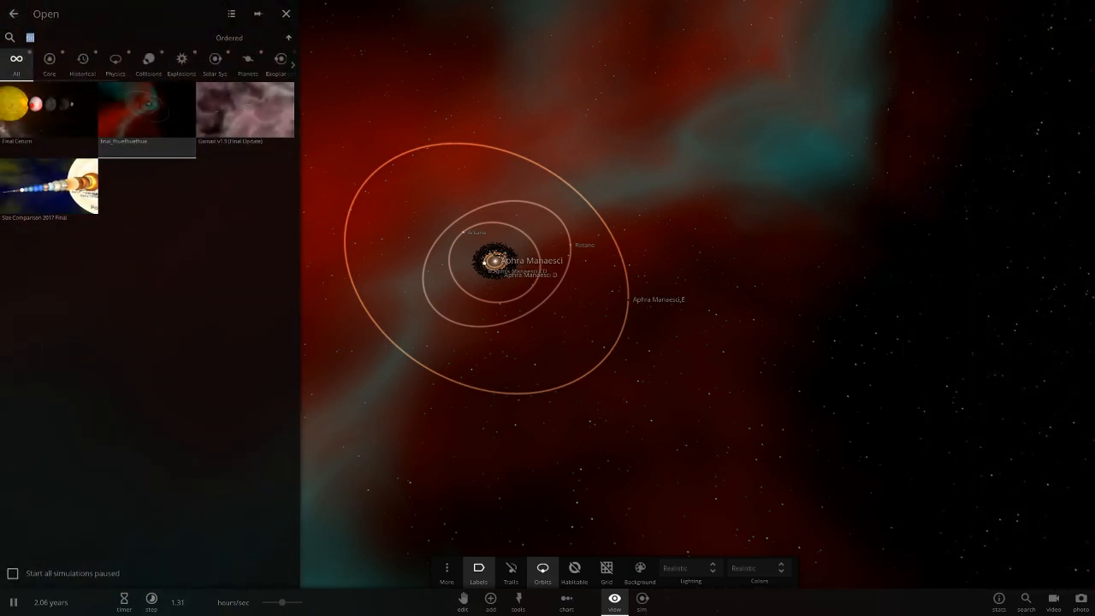
- Search the browser for 'alp' and load Alpha_Manaesci_Andromeda
{"action": "scroll", "scroll_direction": "down", "scroll_amount": 3}
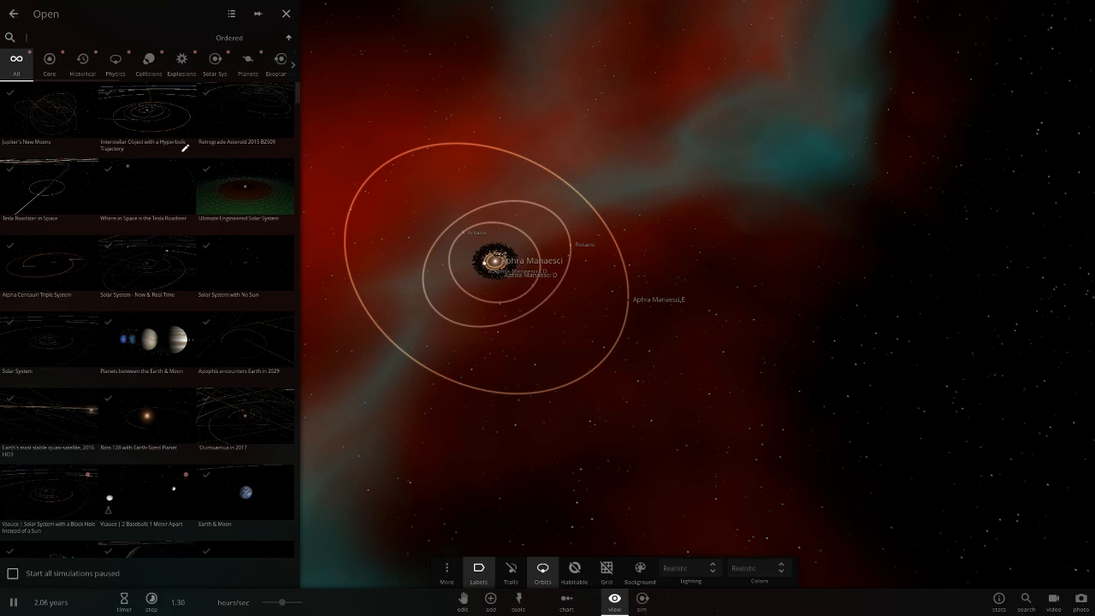
{"action": "mouse_move", "coordinate": [49, 111]}
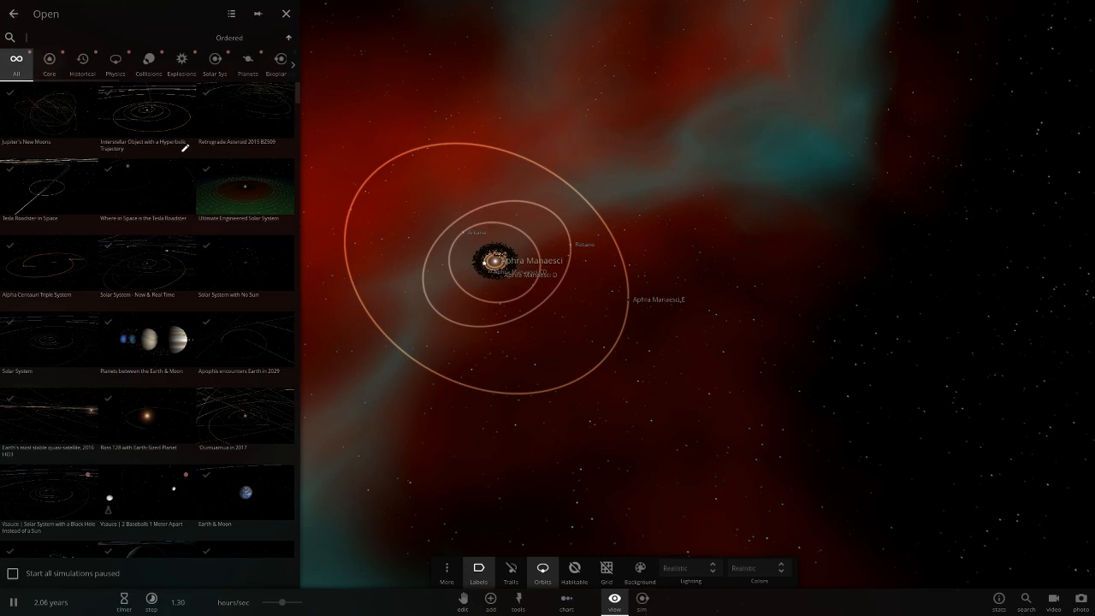
{"action": "type", "text": "alp"}
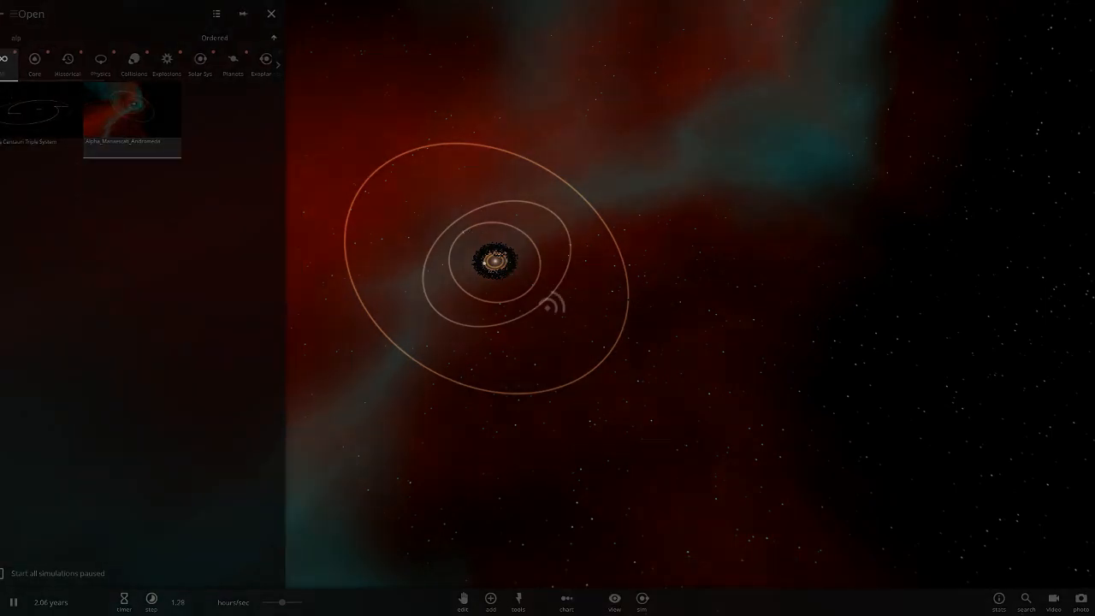
{"action": "left_click", "coordinate": [271, 14]}
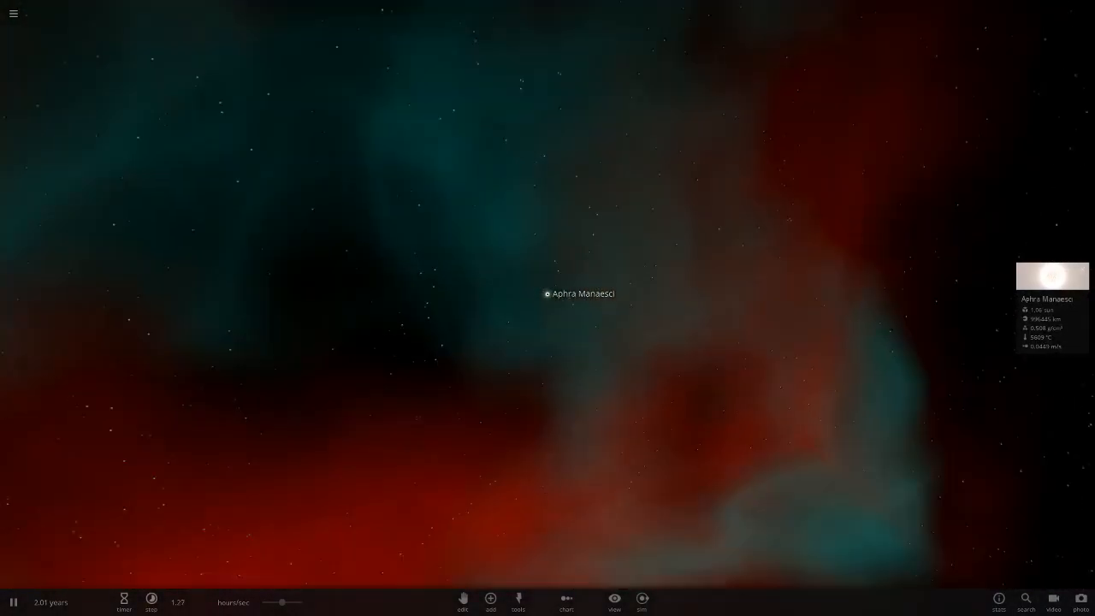
- Focus on the star Aphra Manaesci from the body list and show the chart choices
{"action": "left_click", "coordinate": [1025, 600]}
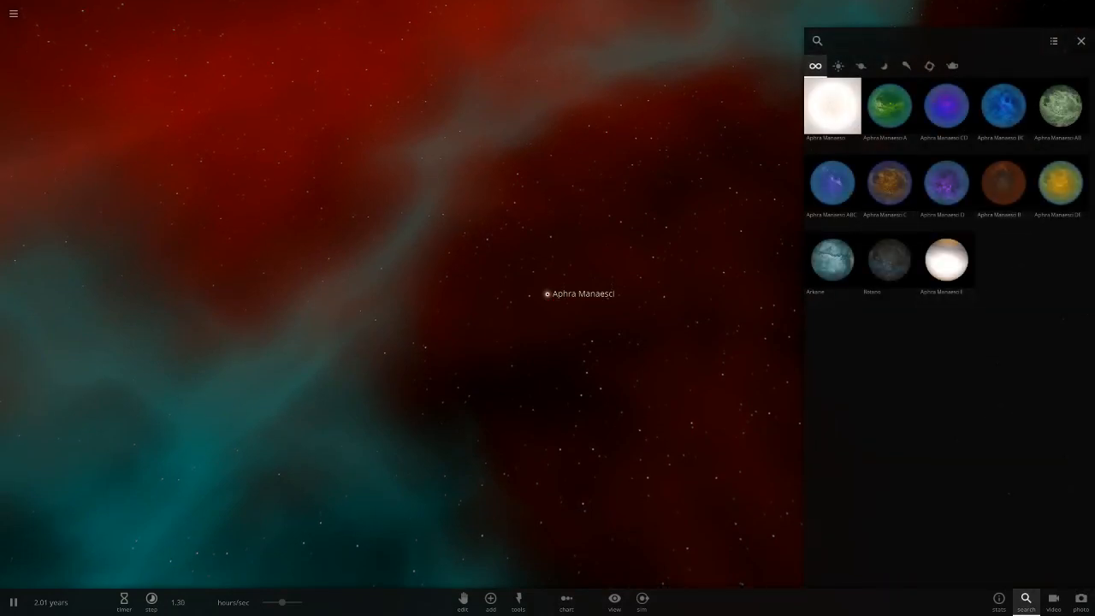
{"action": "left_click", "coordinate": [1081, 41]}
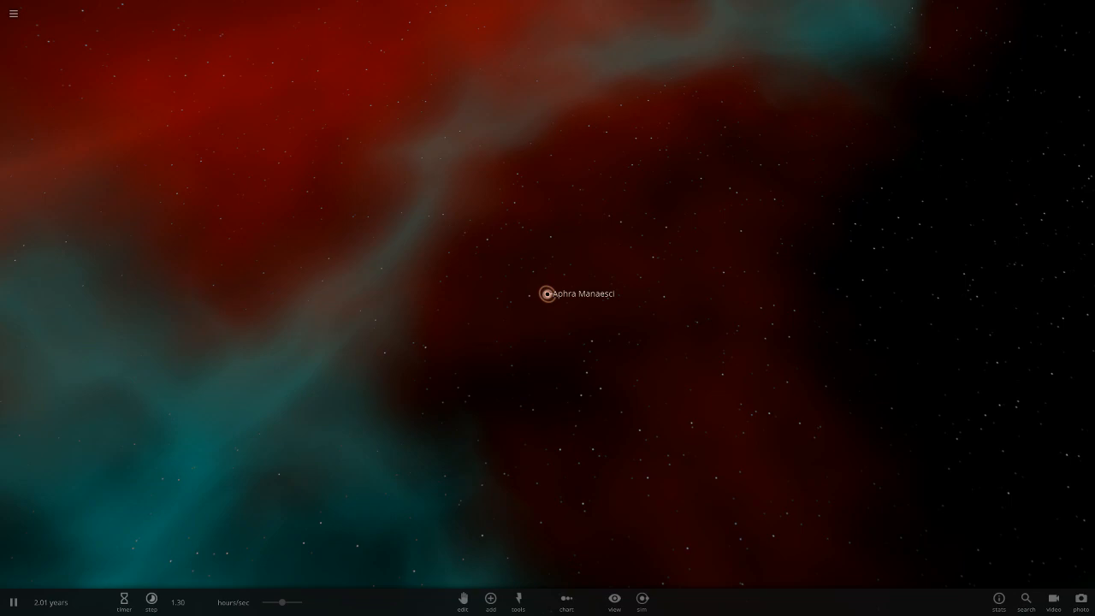
{"action": "left_click", "coordinate": [566, 600]}
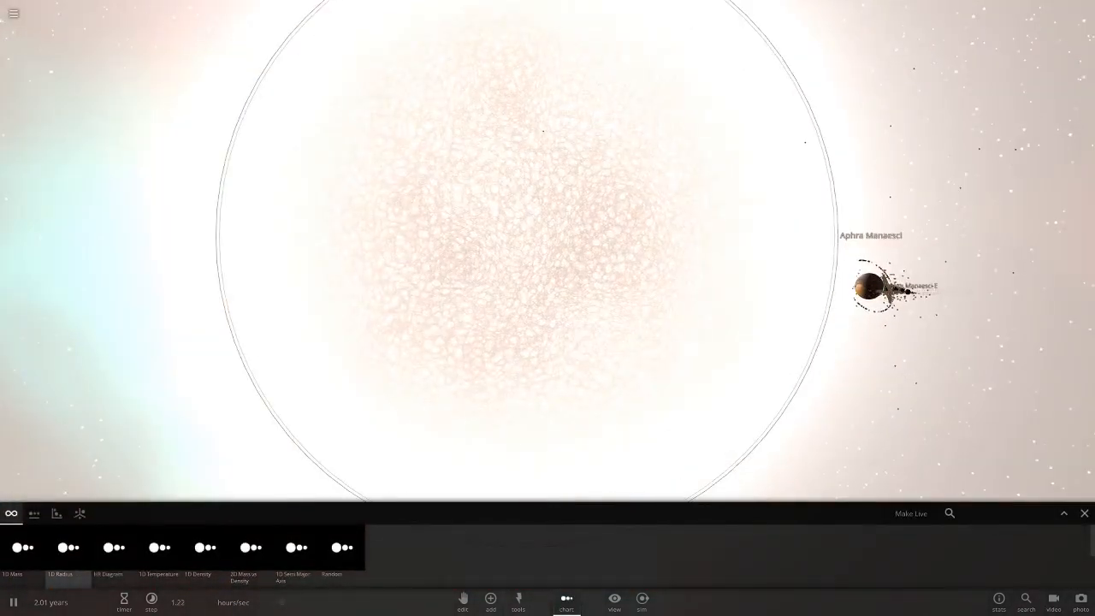
- Pick a chart type, then reopen the simulation browser via the menu's Open entry
{"action": "left_click", "coordinate": [868, 288]}
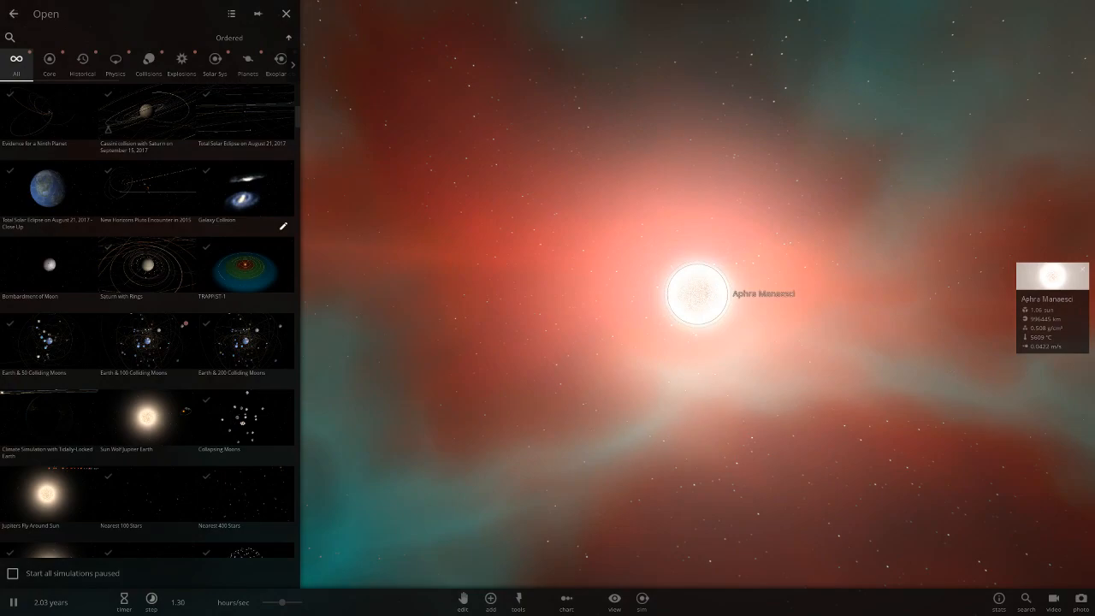
- Scroll the simulation list, close the browser, and bring back the chart choices
{"action": "scroll", "scroll_direction": "down", "scroll_amount": 3}
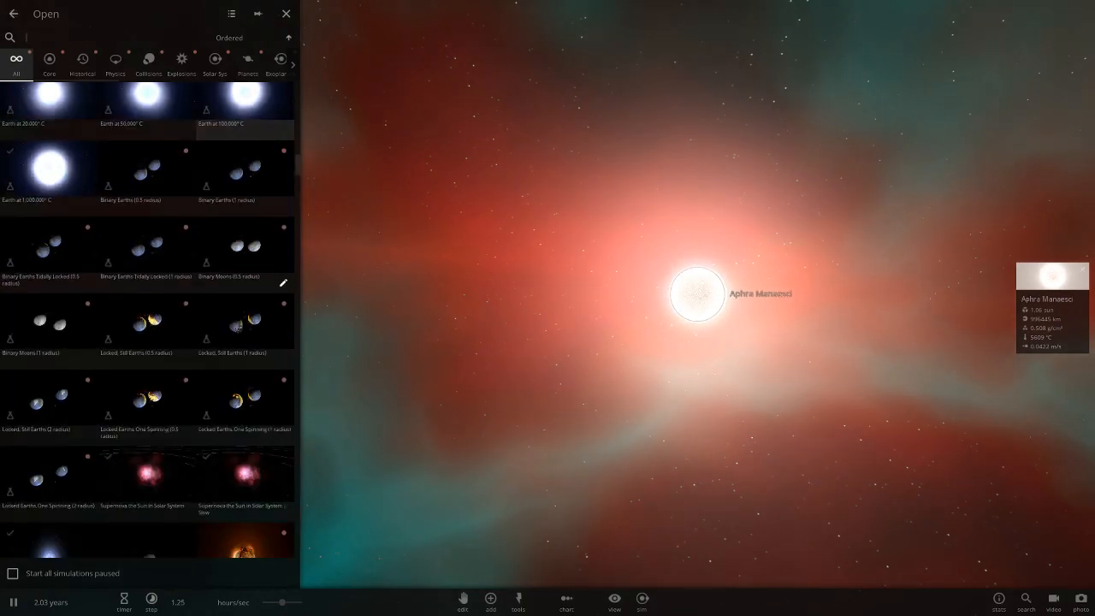
{"action": "scroll", "scroll_direction": "down", "scroll_amount": 3}
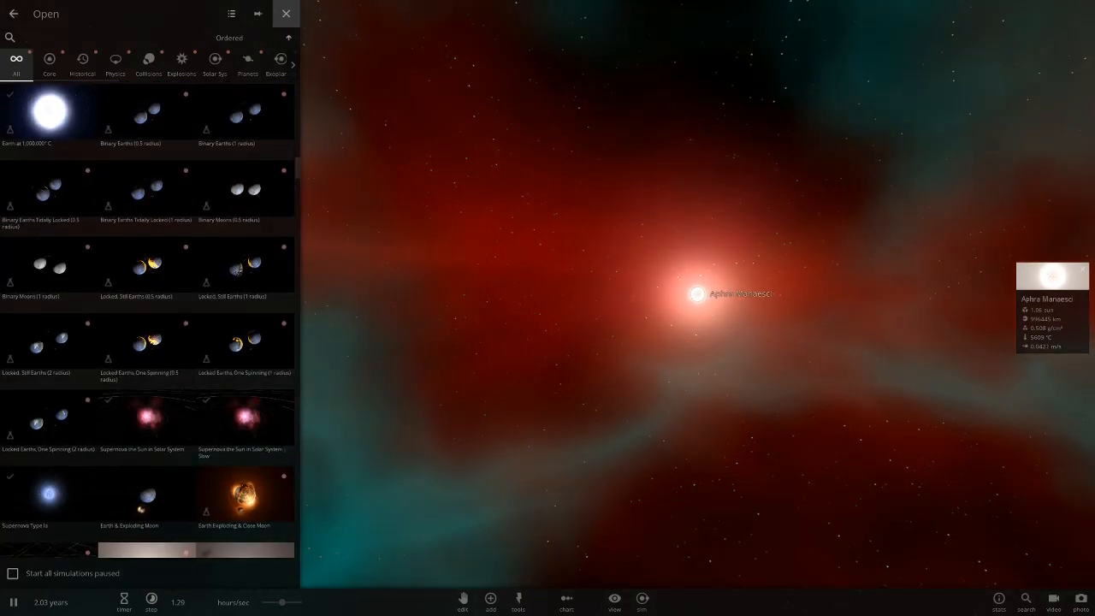
{"action": "left_click", "coordinate": [286, 13]}
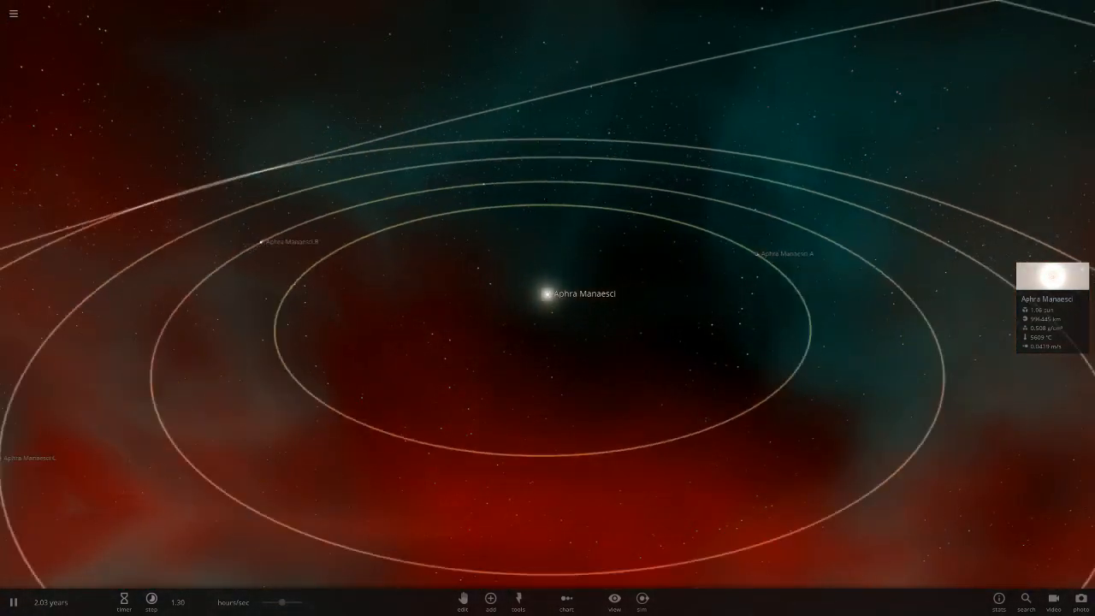
{"action": "left_click", "coordinate": [565, 598]}
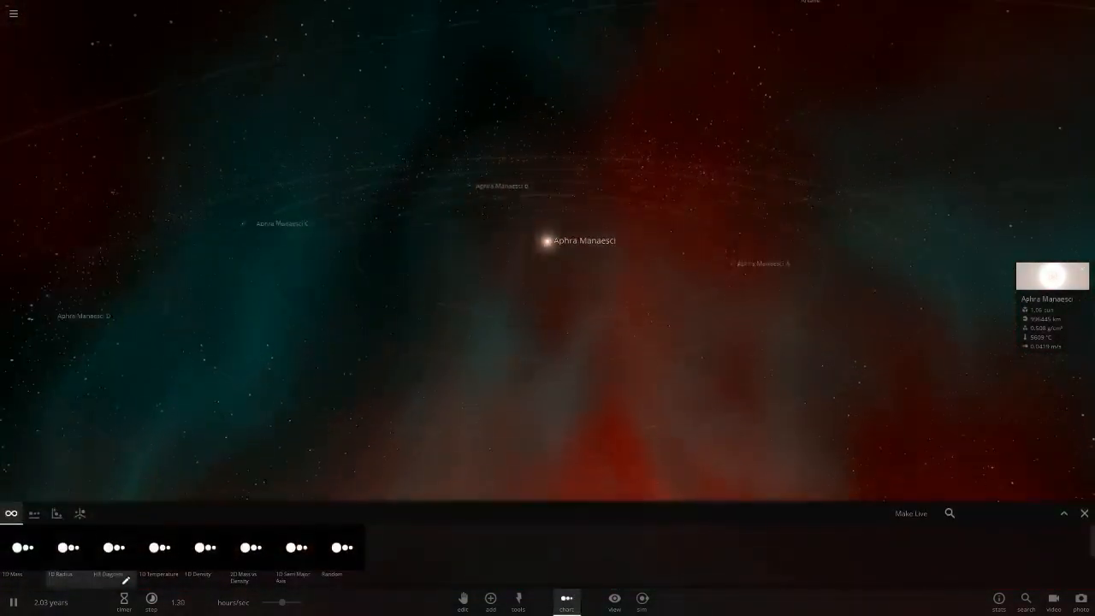